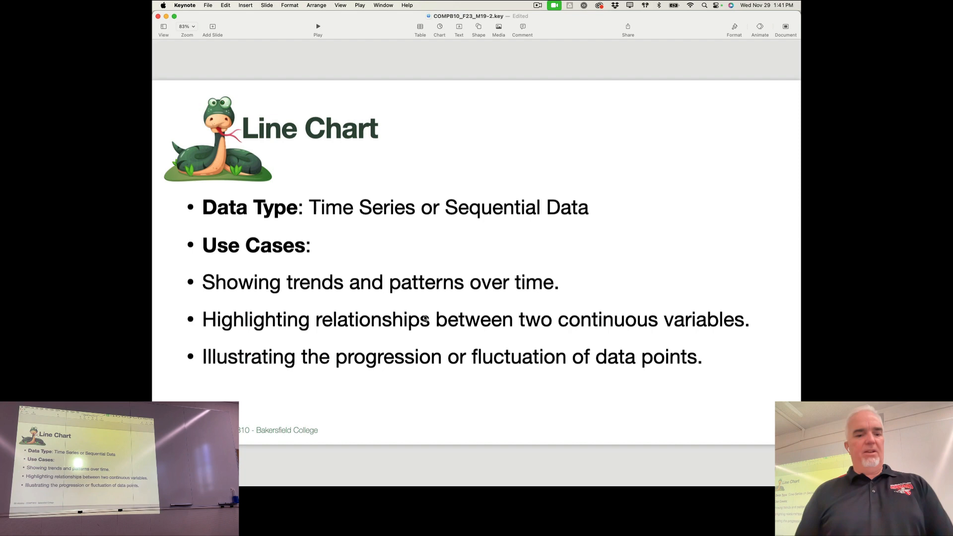
# Switch from the Keynote Line Chart slide over to Google Chrome
pyautogui.press('cmd+tab')
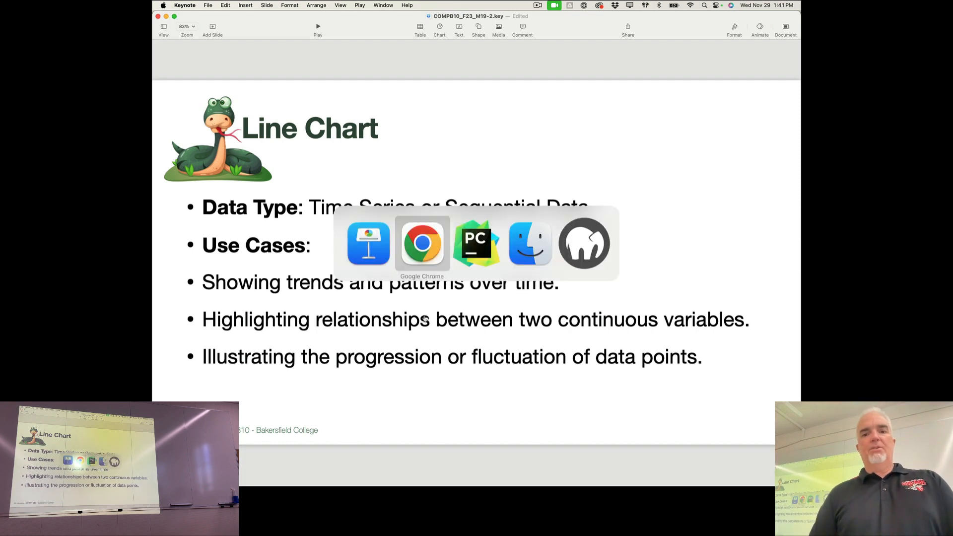
pyautogui.click(421, 245)
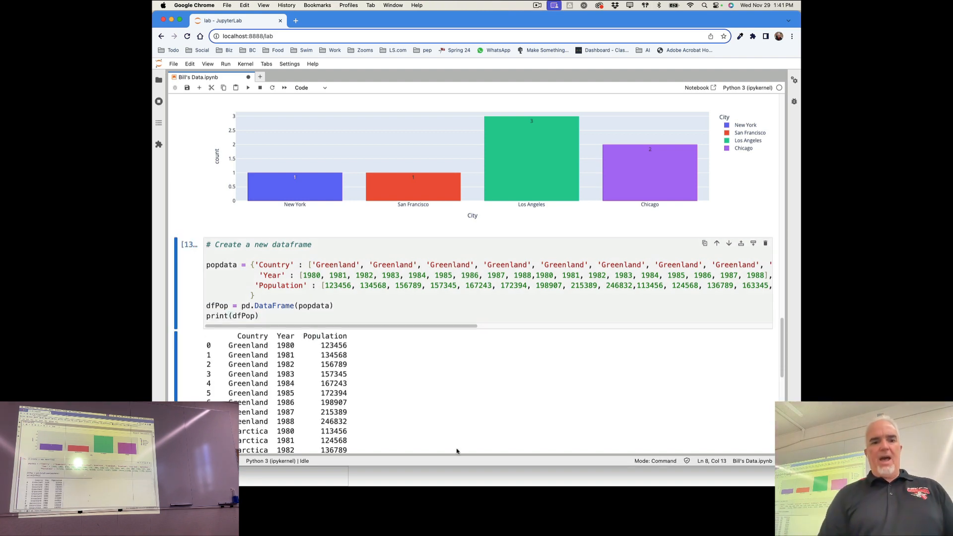
pyautogui.scroll(-3)
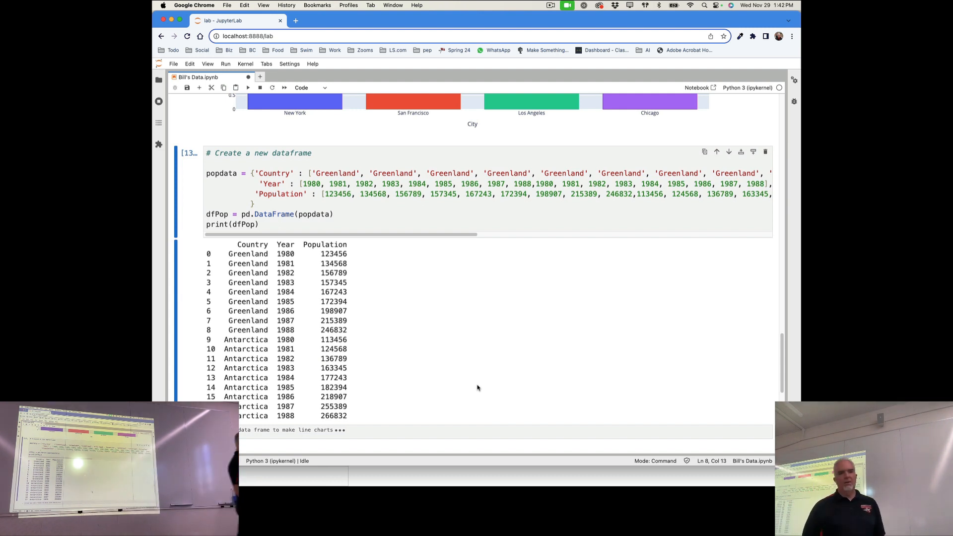
pyautogui.scroll(-3)
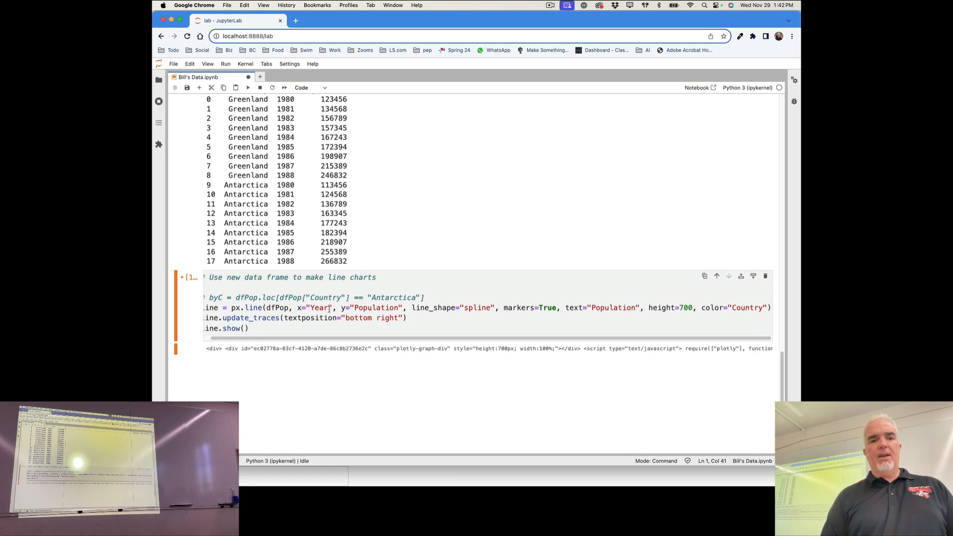
# Edit the px.line call to plot population by year coloured by country
pyautogui.doubleClick(375, 308)
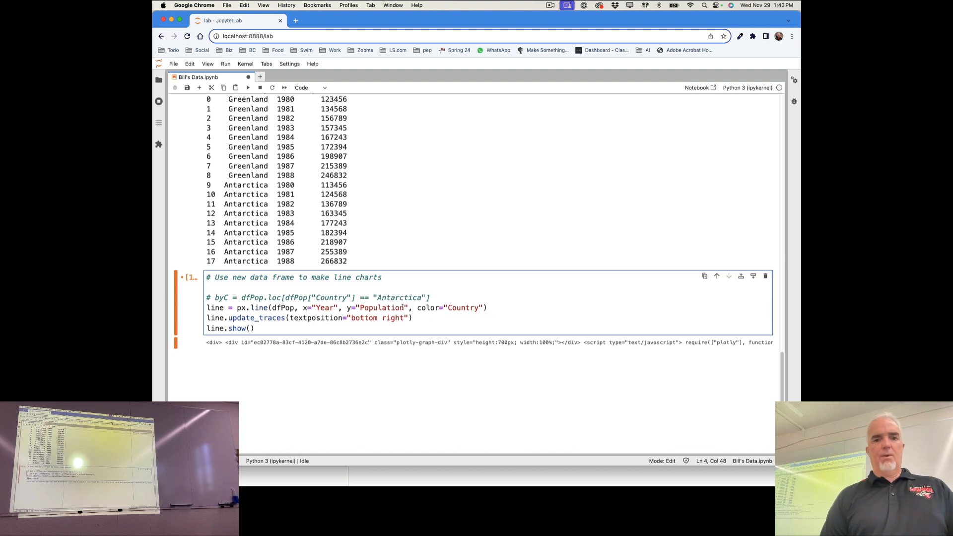
pyautogui.moveTo(523, 308)
pyautogui.write('# ')
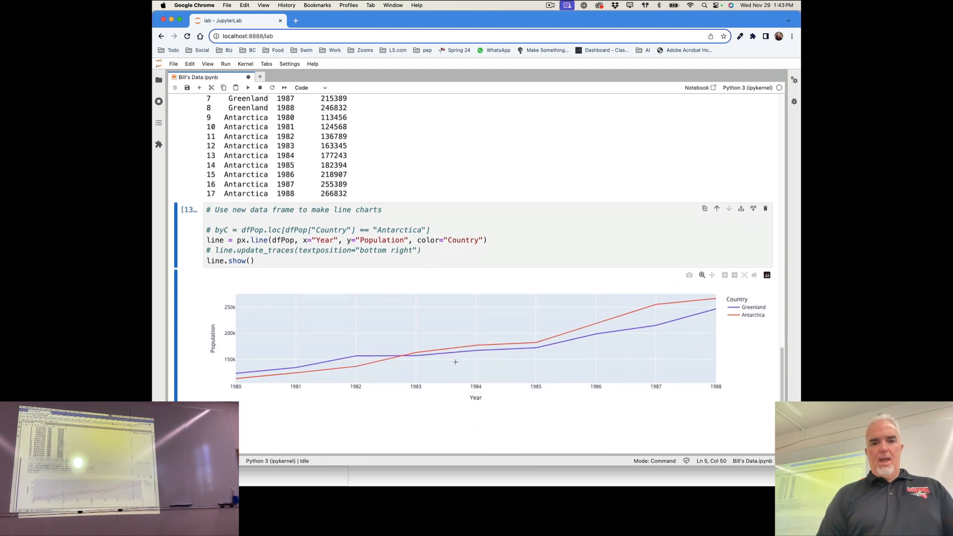
pyautogui.scroll(-3)
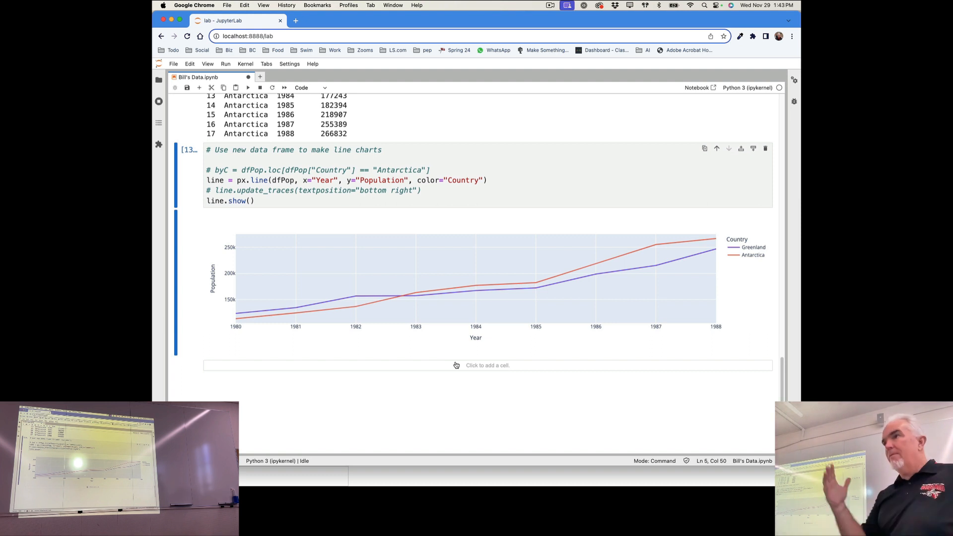
pyautogui.moveTo(511, 278)
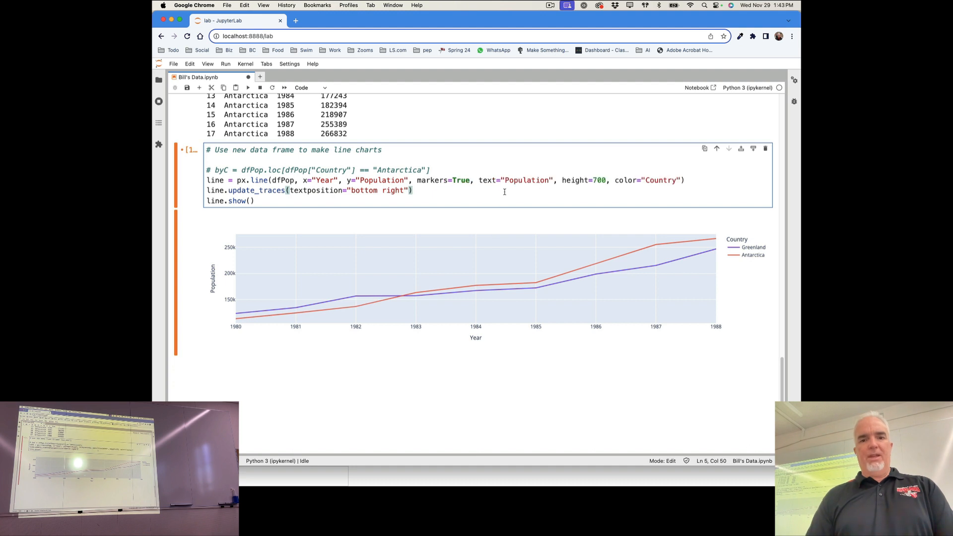
# Add line_shape="spline" to the px.line call for a smooth curve
pyautogui.write('line_shape="spline",')
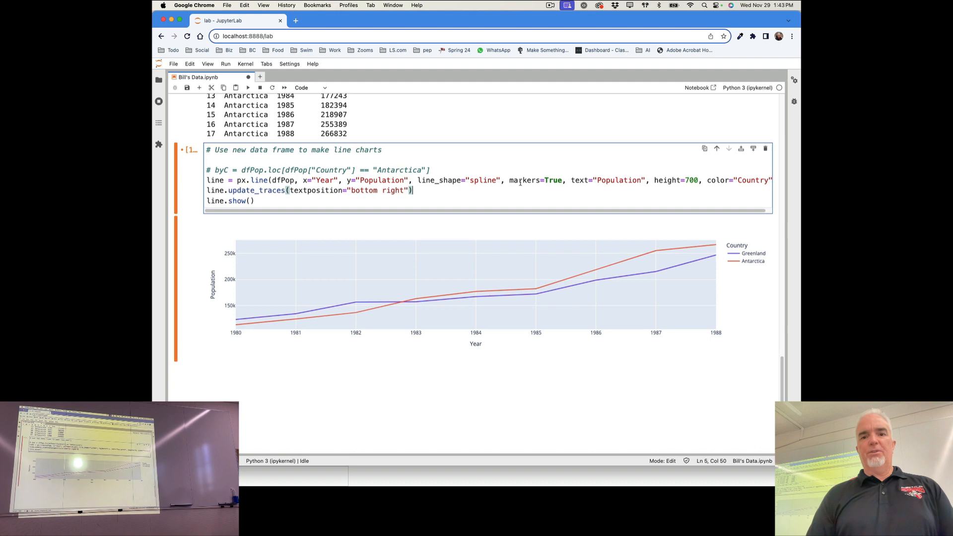
pyautogui.moveTo(555, 232)
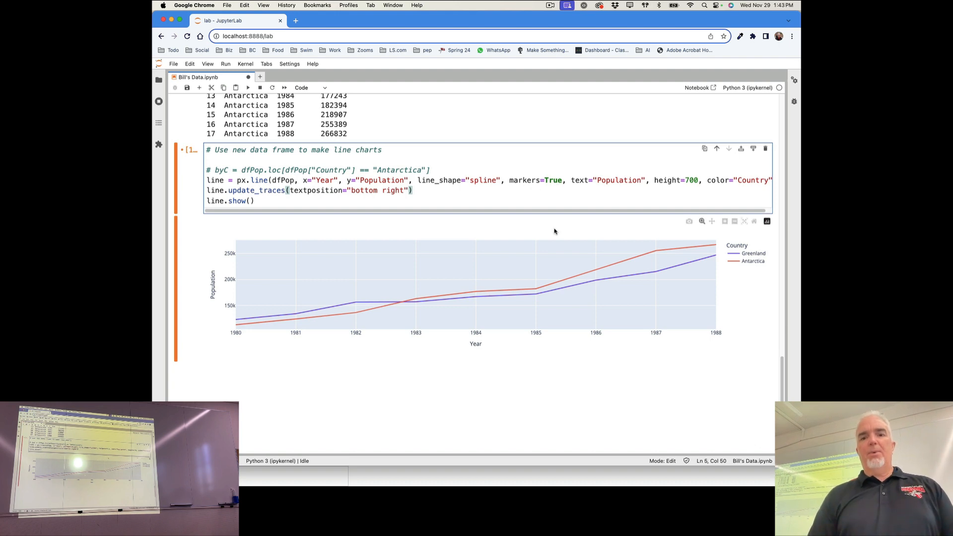
pyautogui.moveTo(536, 290)
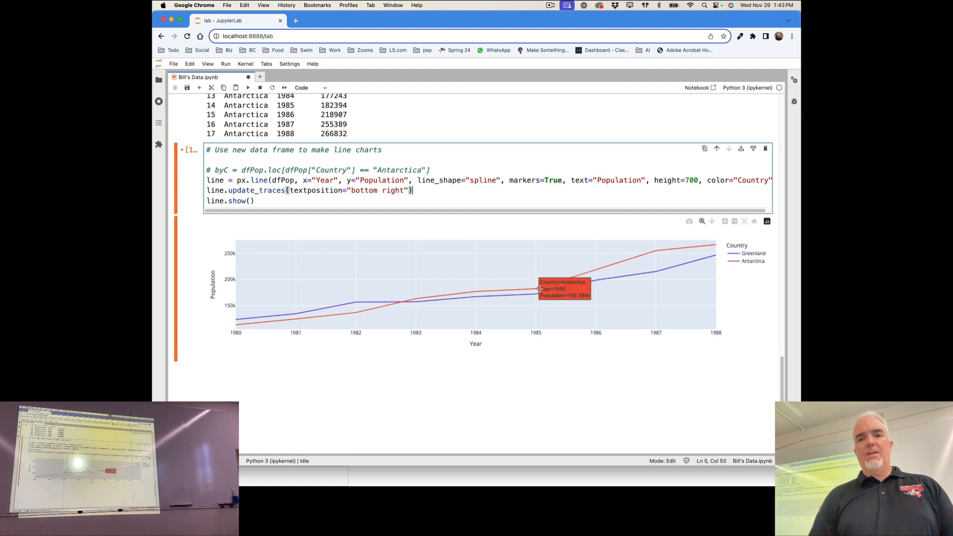
pyautogui.moveTo(570, 186)
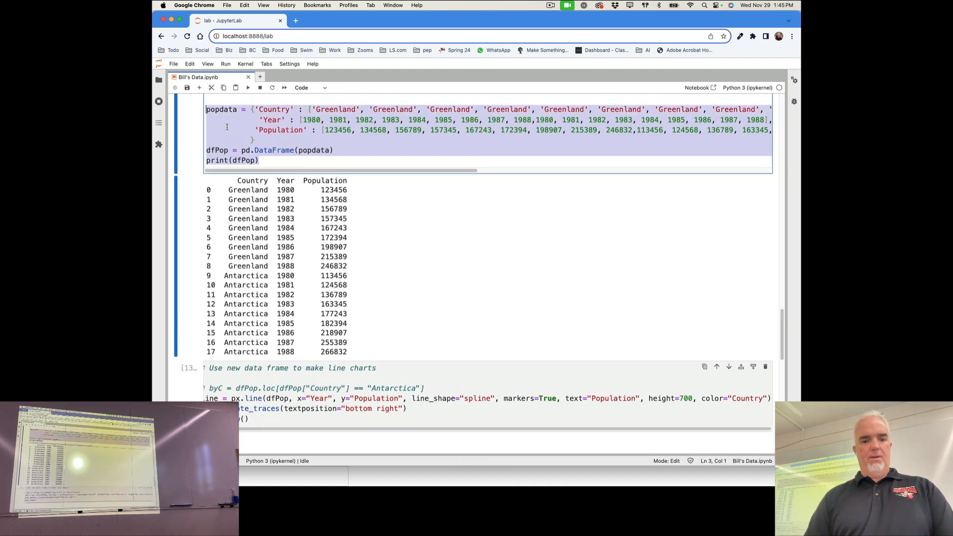
# Bring the PyCharm project window with junk.py to the front
pyautogui.press('Cmd+Tab')
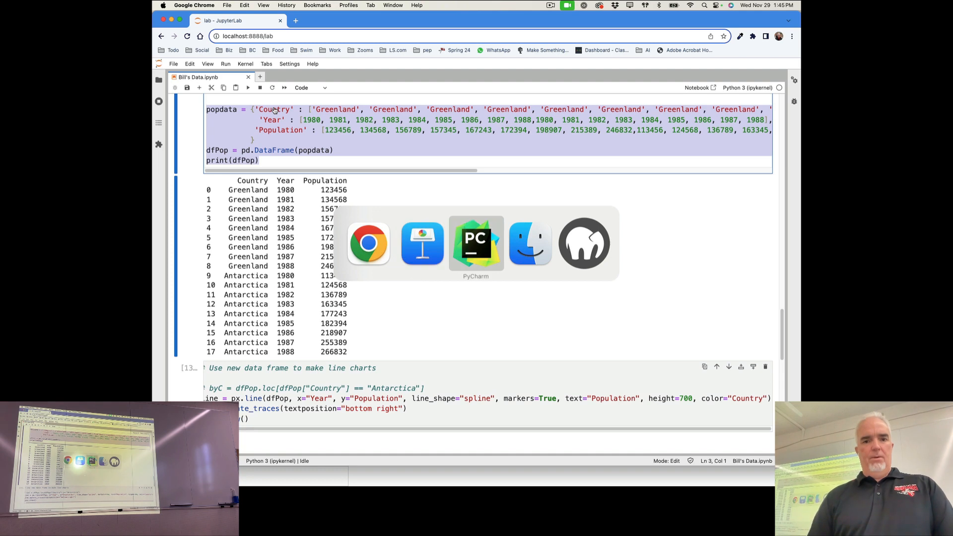
pyautogui.click(475, 244)
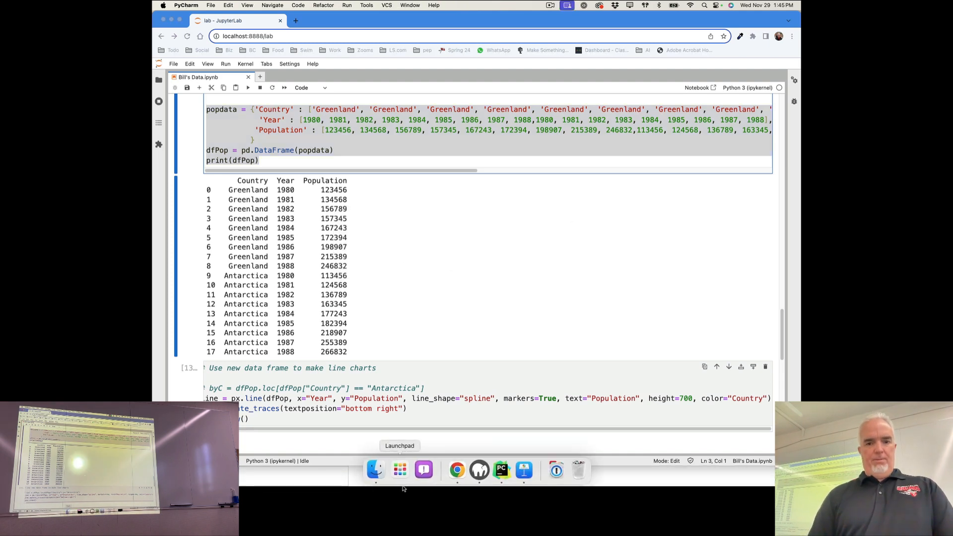
pyautogui.click(501, 469)
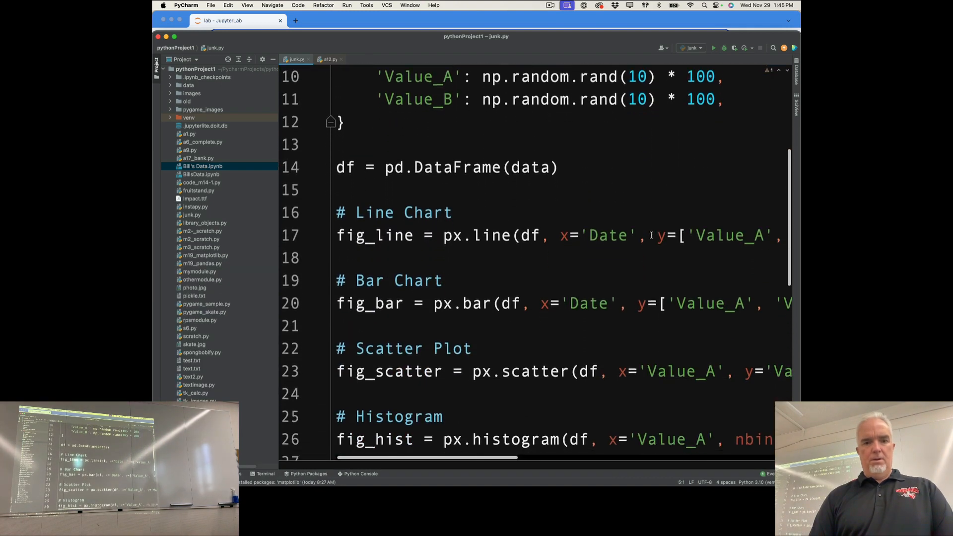
pyautogui.scroll(-3)
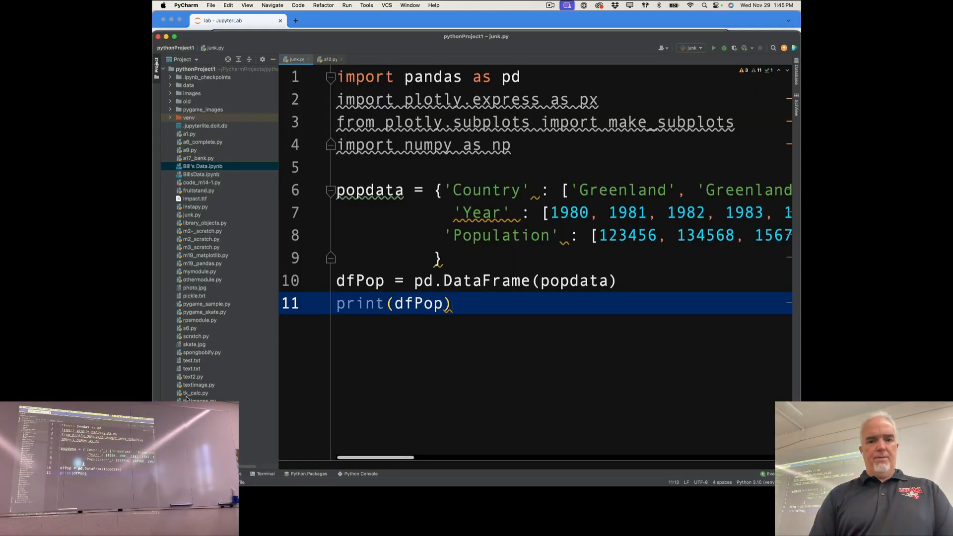
# Add line = px.line(dfPop, x="Year", y="Population") and comment out the print statement
pyautogui.write('line = px.line(dfPop, x="Year", y="Population")')
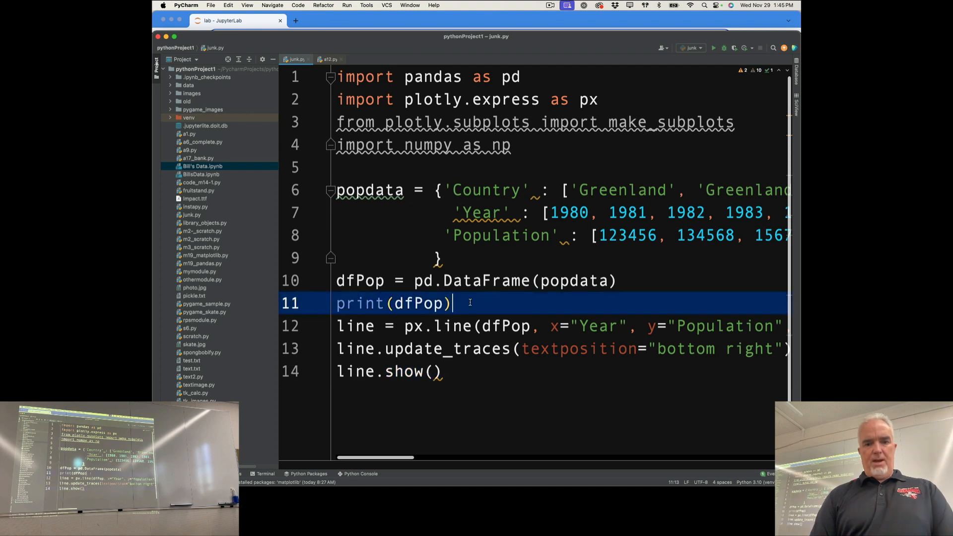
pyautogui.press('Cmd+/')
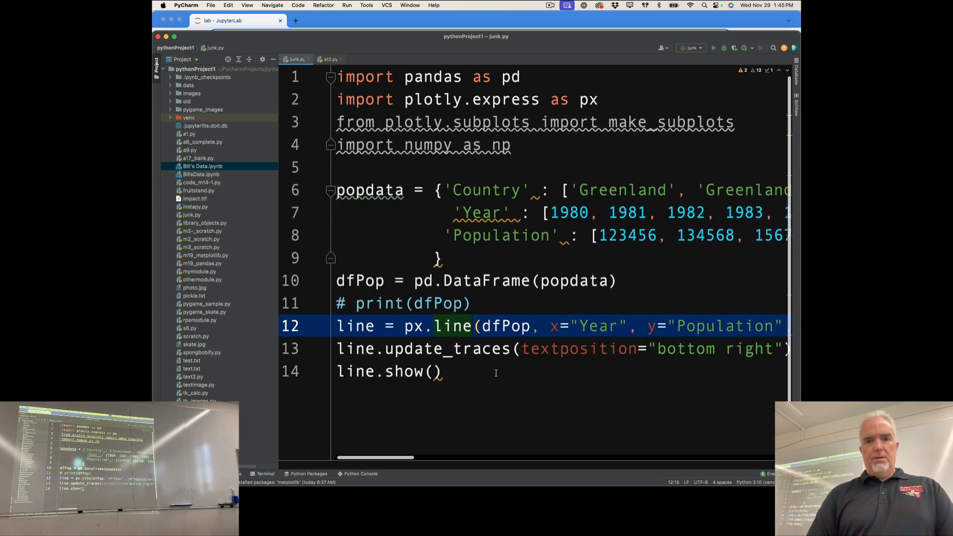
pyautogui.rightClick(487, 213)
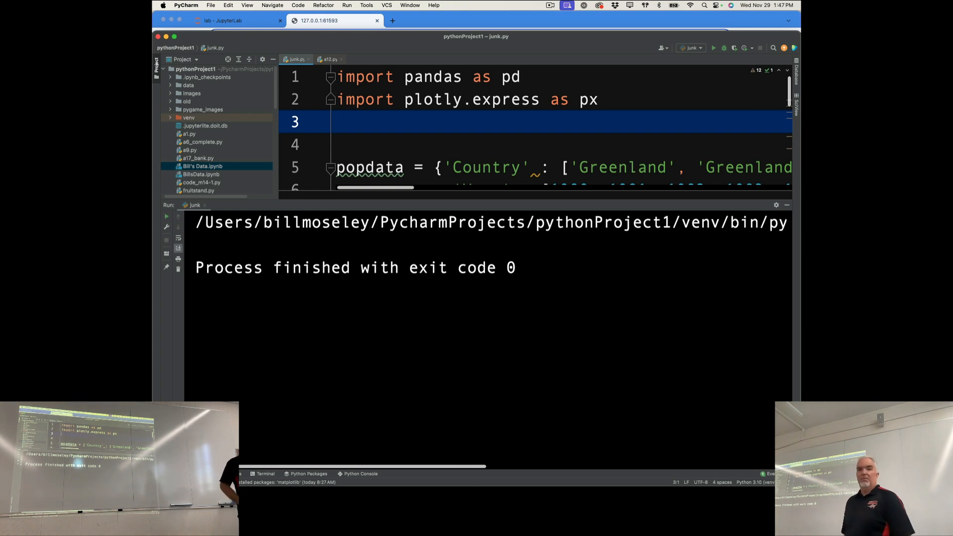
# Switch to Chrome to view the chart opened by running junk.py
pyautogui.press('cmd+tab')
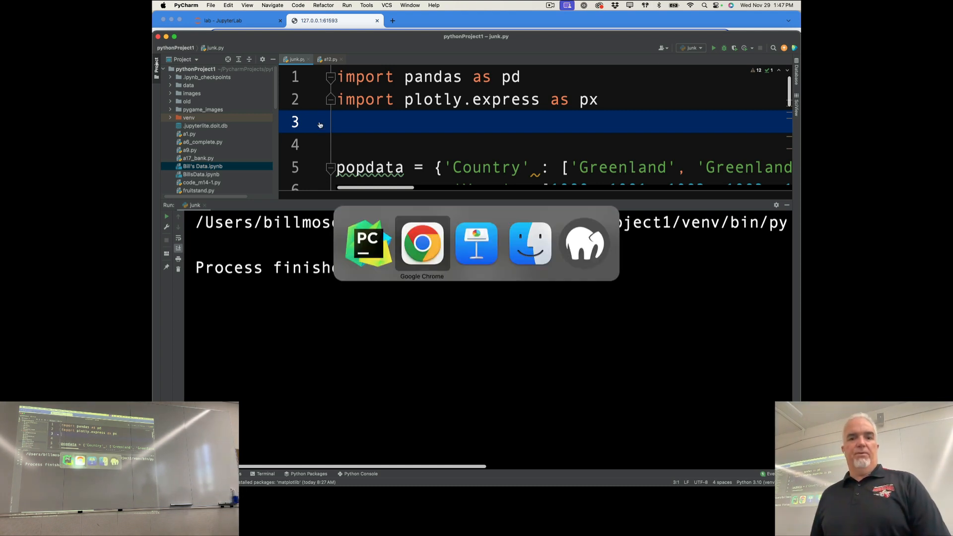